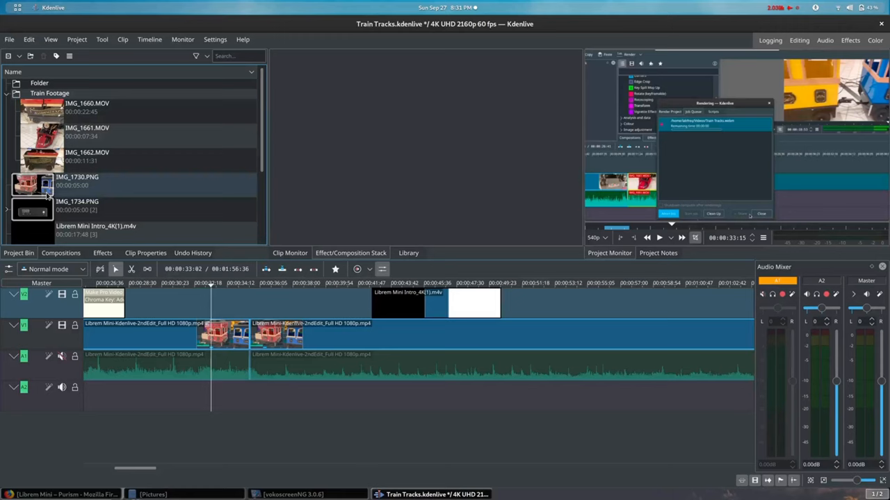
- Place IMG_1730.PNG on track V2 above the train video clips
left_click(76, 178)
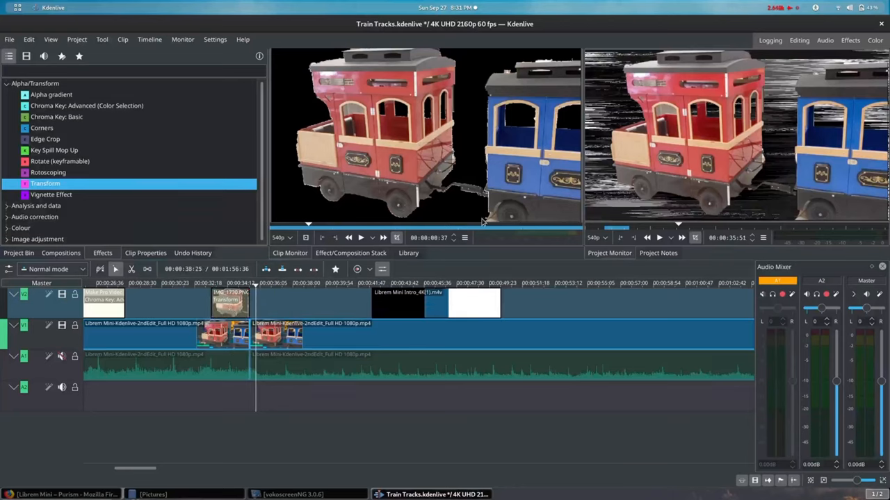
- Apply the Transform effect from Alpha/Transform to the PNG clip on V2
left_click(229, 303)
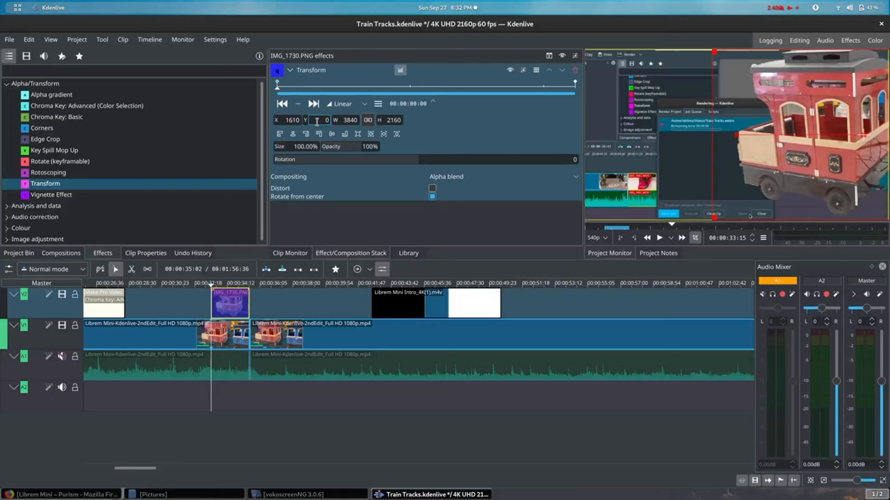
- Add a start keyframe with enlarged size and offset X/Y for the pan
left_click(291, 120)
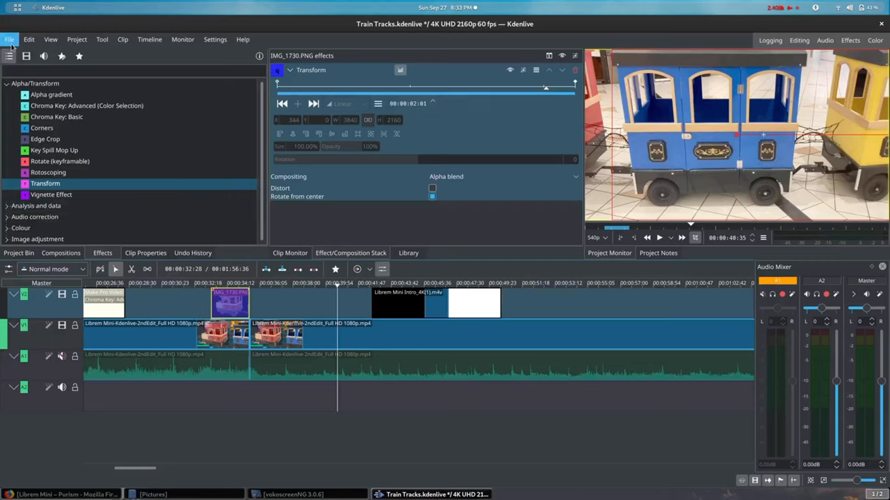
- Show the Compositions list after finishing the end keyframe
left_click(61, 253)
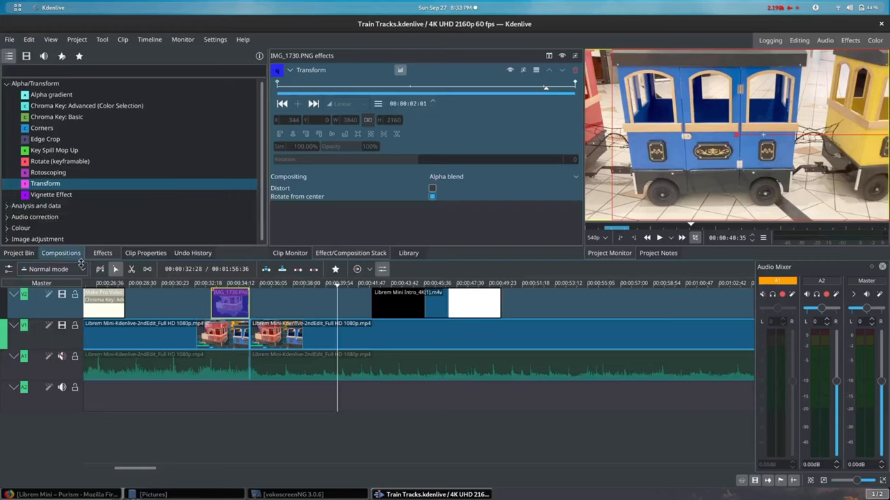